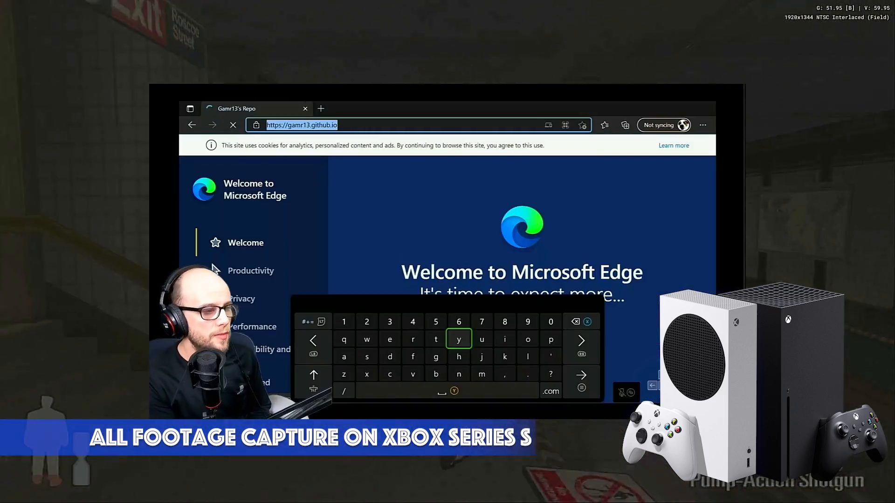
Load gamr13.github.io, browse its emulator and game list, and start downloading RetroArch.
key("Return")
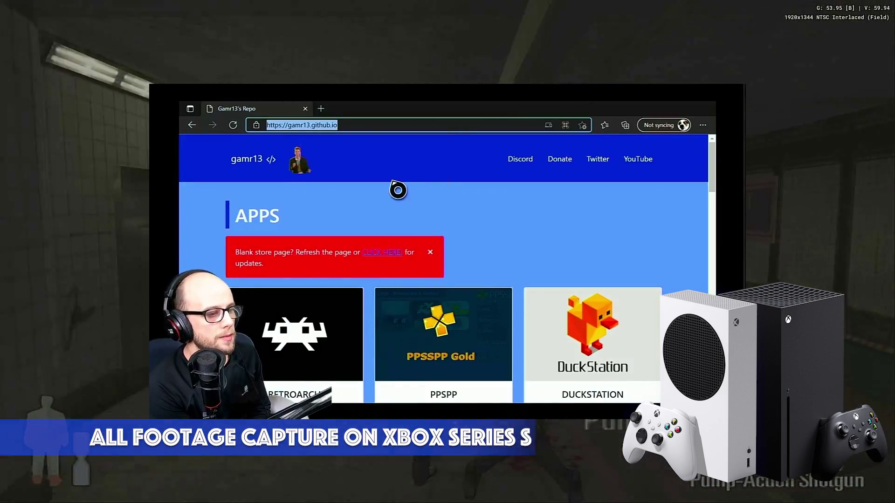
scroll("down", 3)
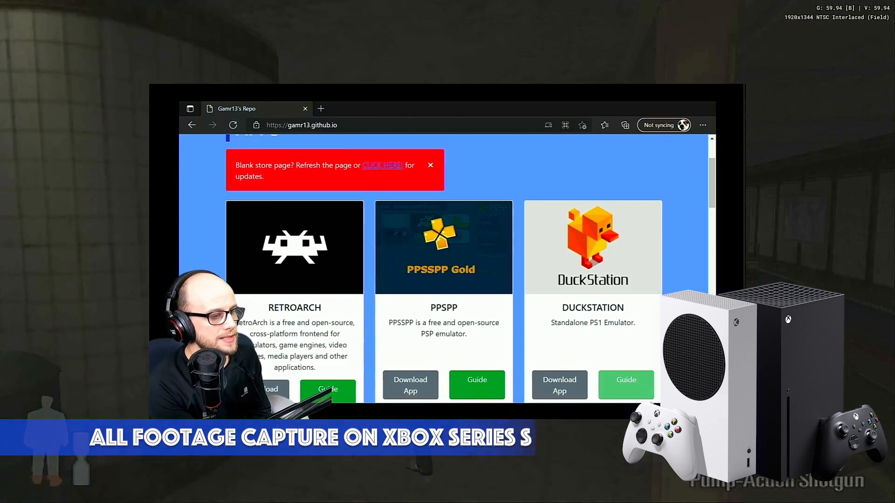
scroll("down", 3)
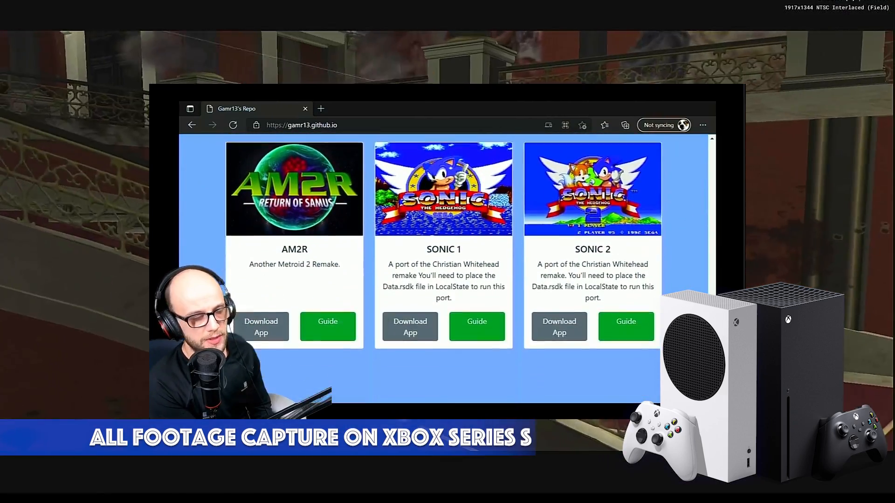
scroll("down", 3)
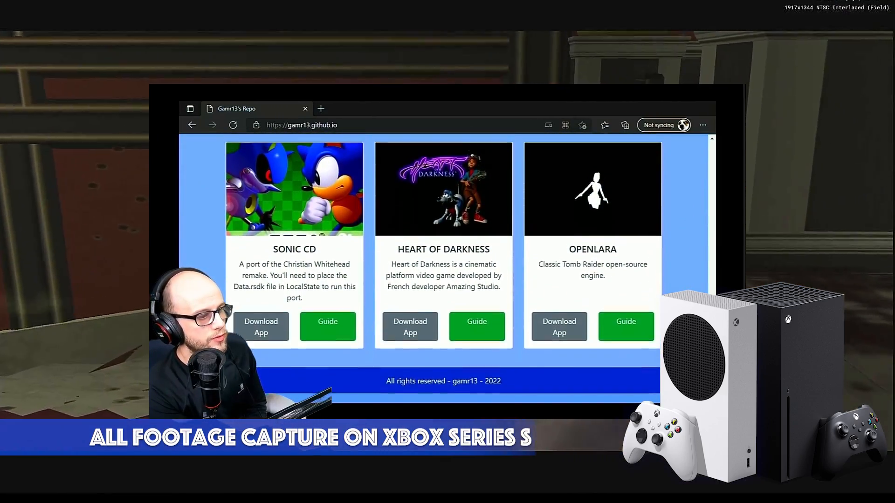
scroll("up", 3)
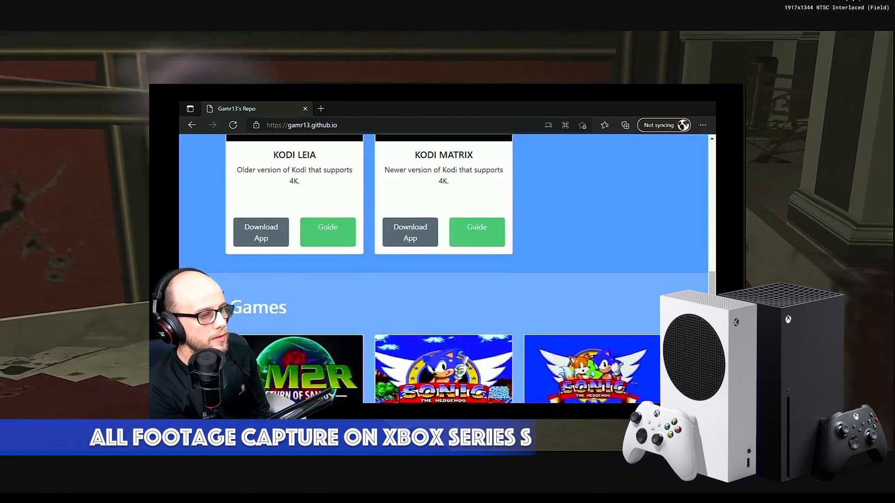
scroll("down", 3)
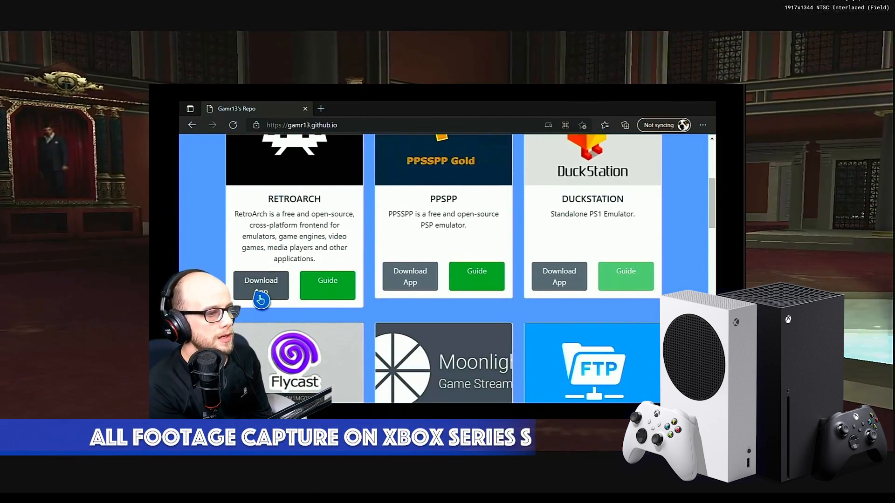
left_click(261, 285)
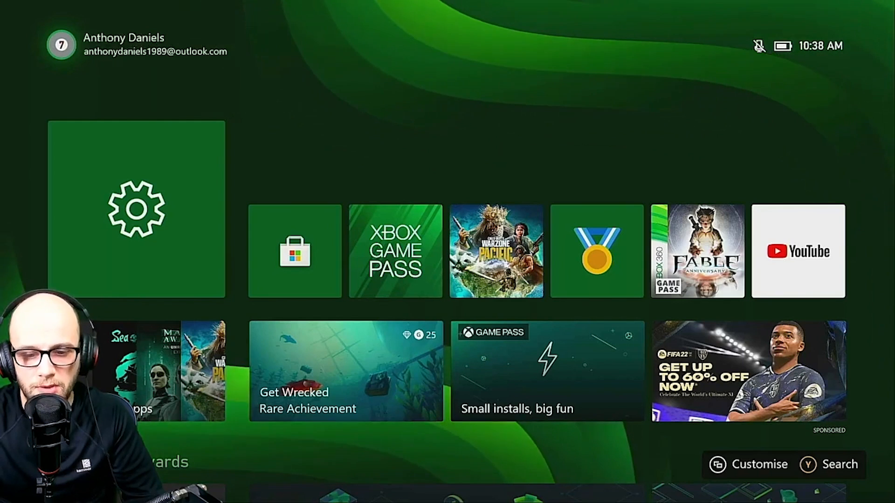
Search the store for 'Dev mode' and select the Xbox Dev Mode result to install it.
left_click(828, 464)
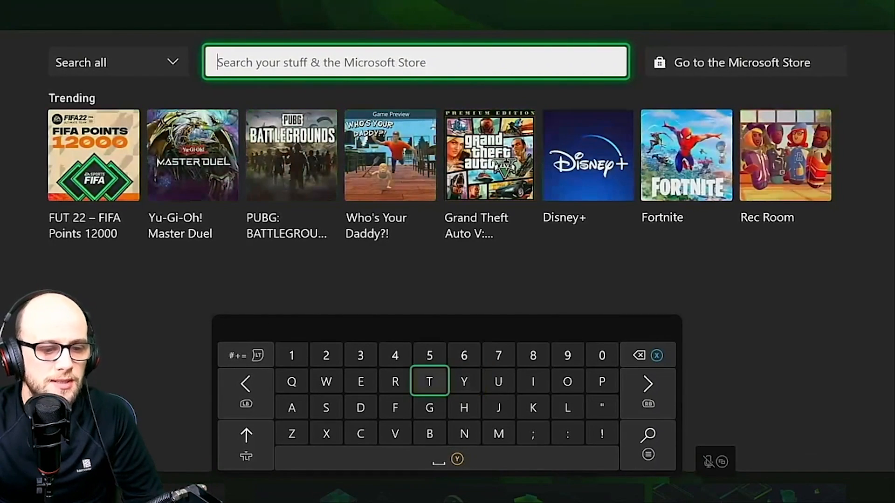
type("Dev")
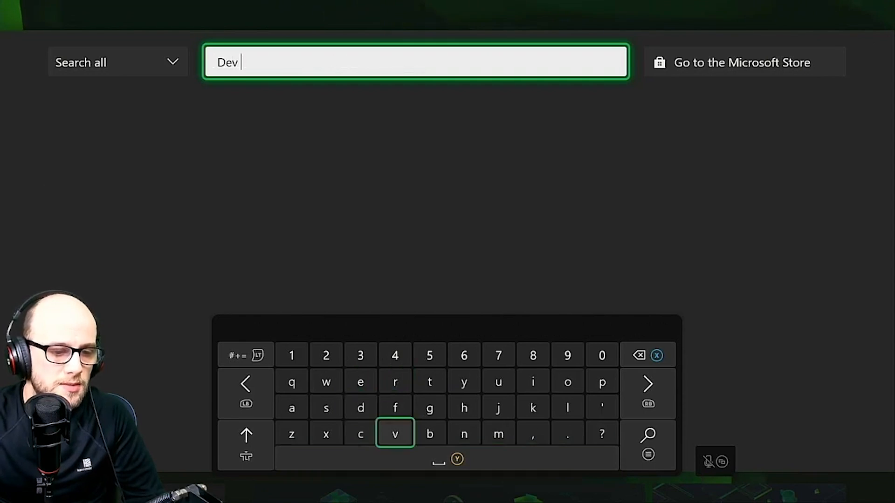
left_click(497, 433)
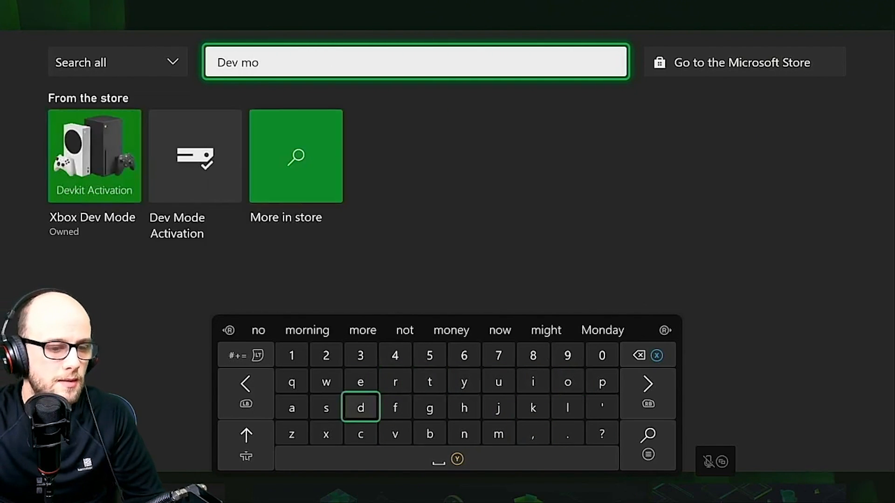
type("de")
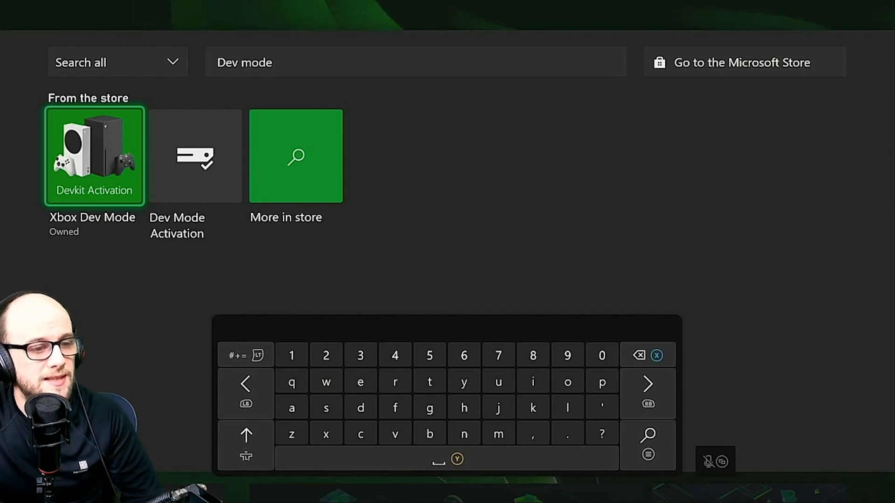
left_click(94, 157)
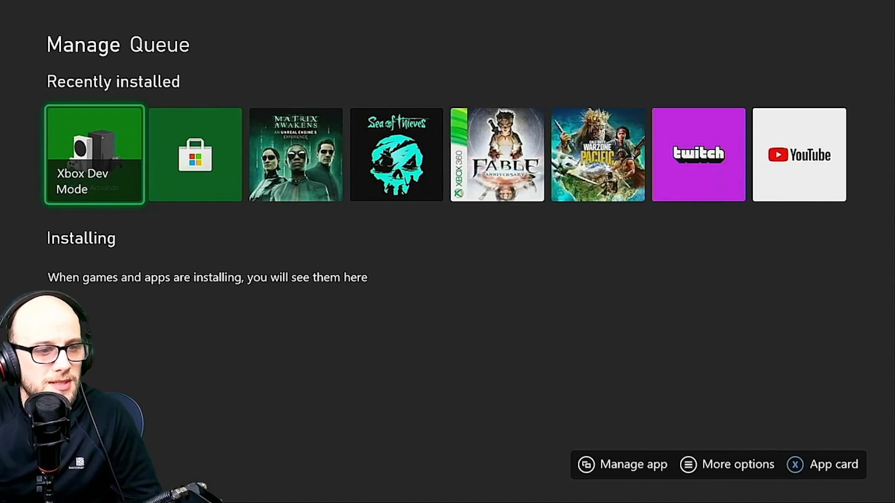
Launch Xbox Dev Mode and continue past the Welcome and Before you begin pages.
left_click(93, 155)
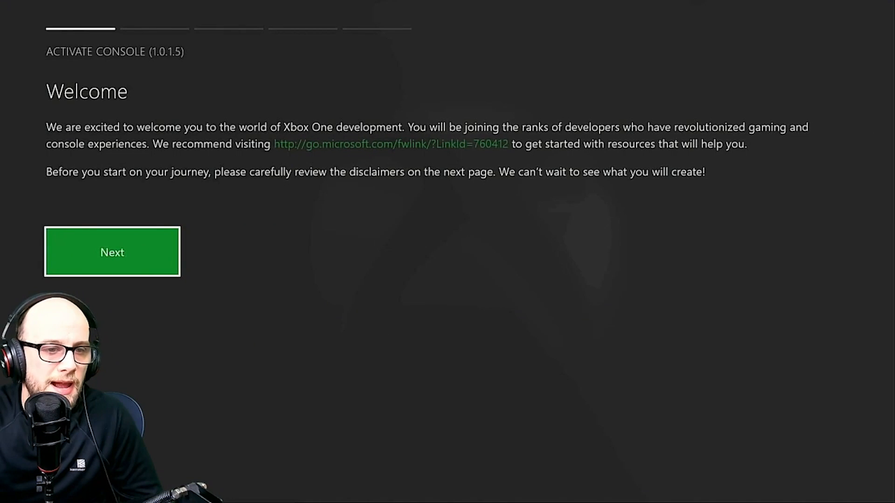
left_click(111, 251)
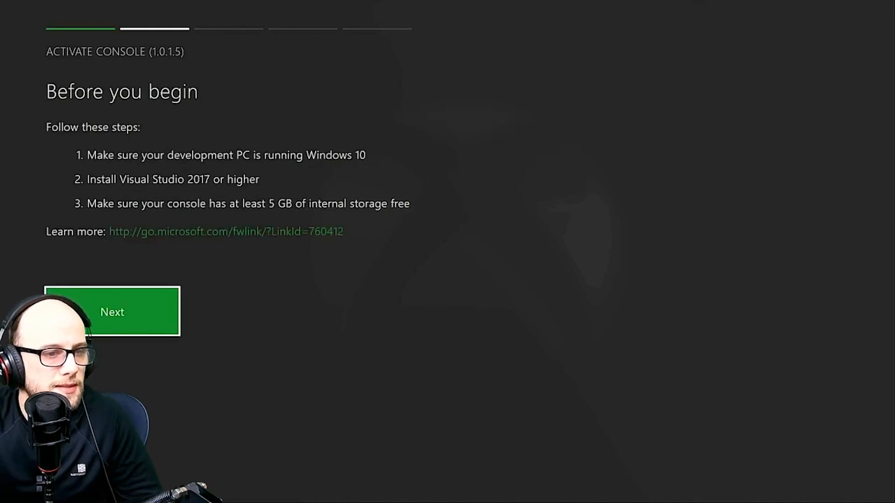
left_click(112, 311)
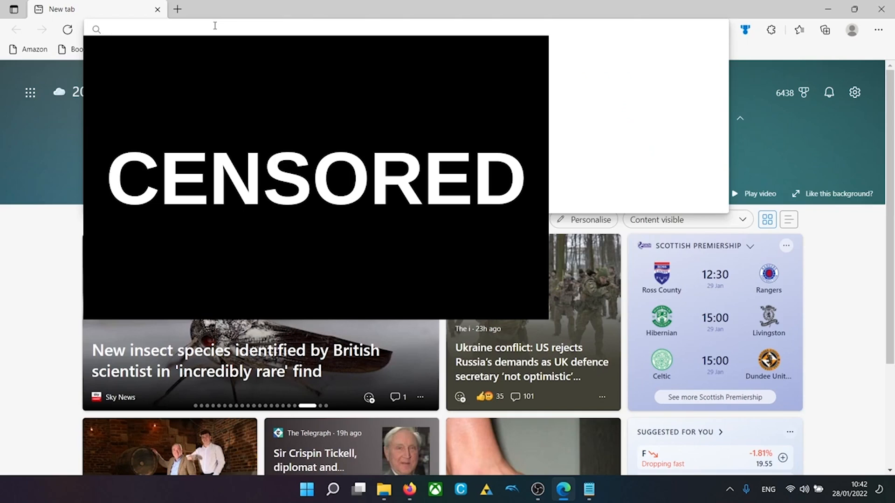
Navigate to aka.ms/activatexbox, landing on the Partner Center resources page.
type("aka.ms")
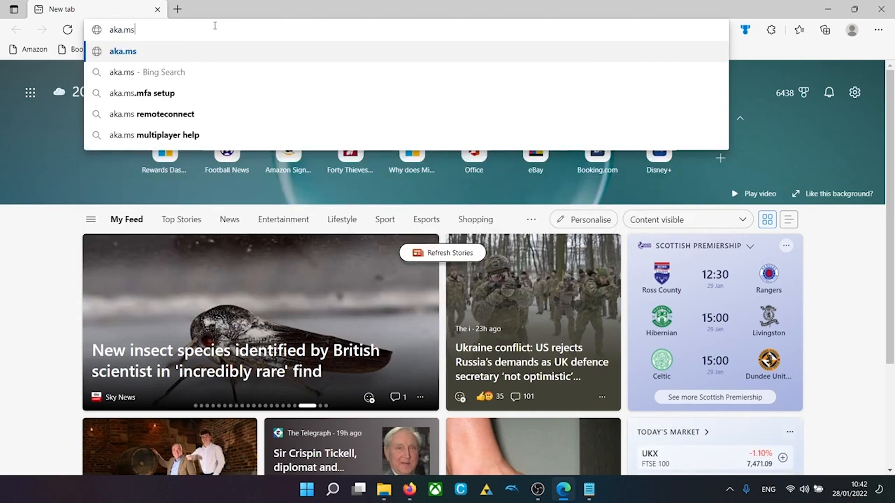
type("/")
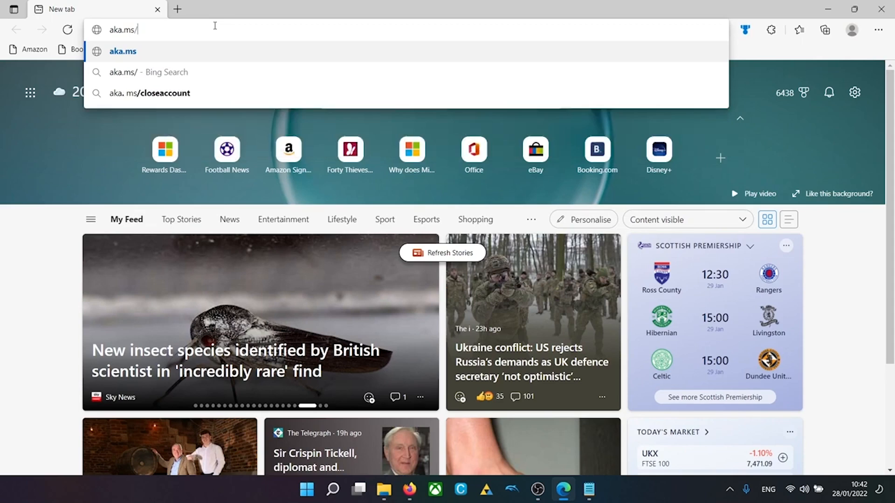
type("act")
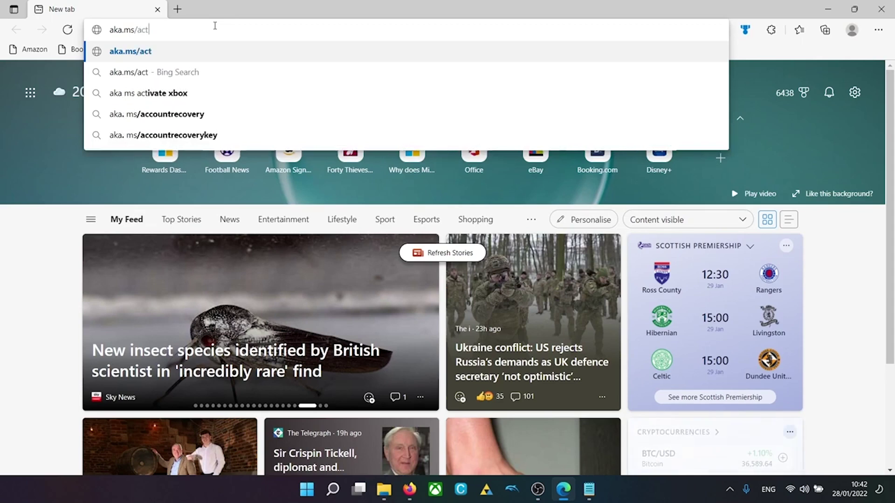
type("ivate")
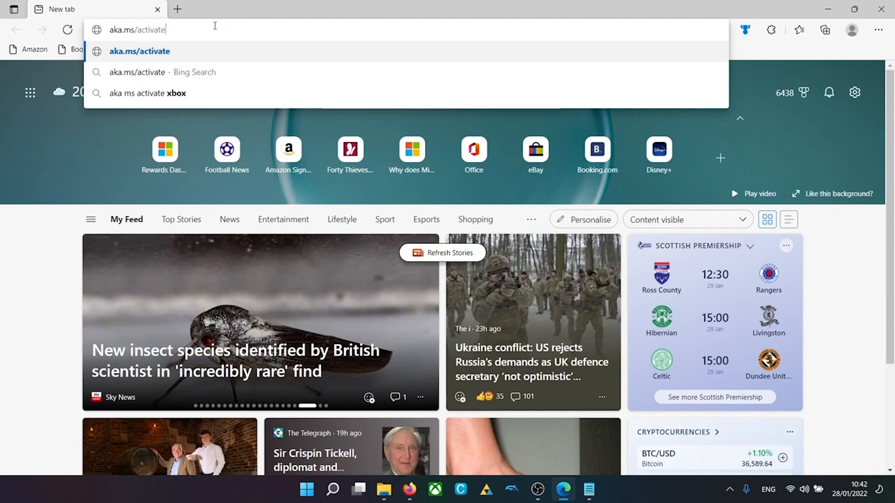
type("xbox")
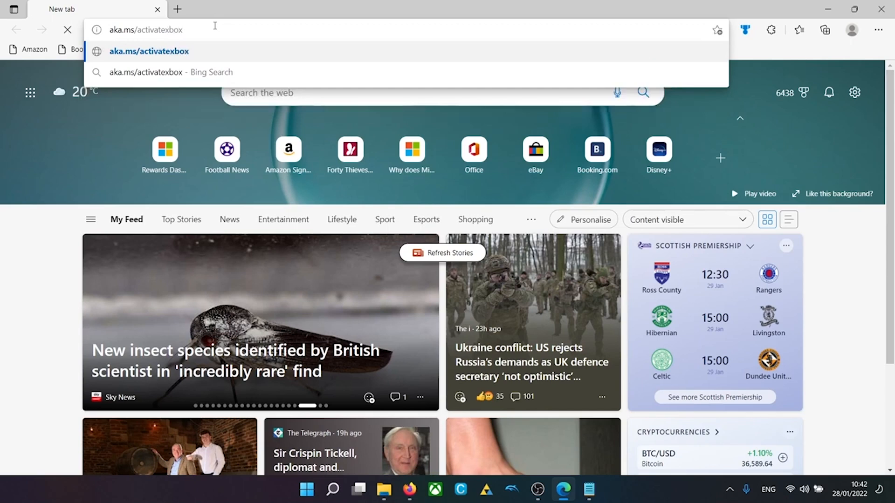
left_click(149, 51)
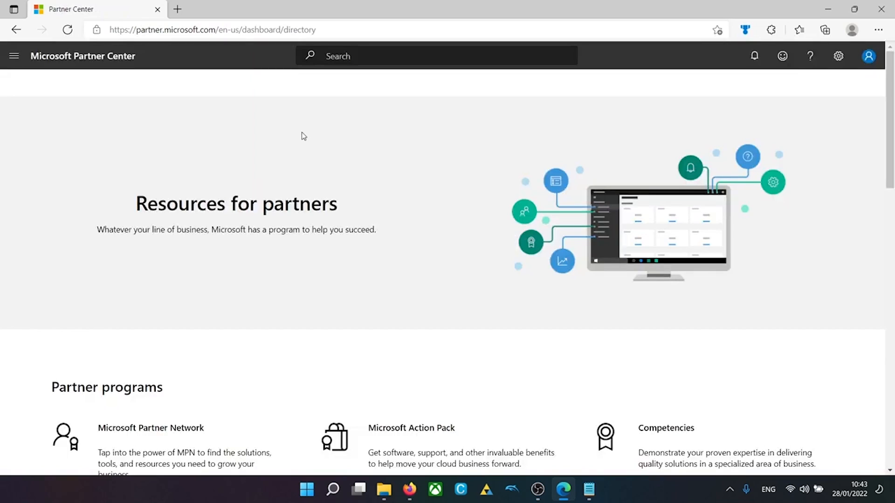
Start Windows & Xbox developer registration via Get started and Sign up now.
scroll("down", 3)
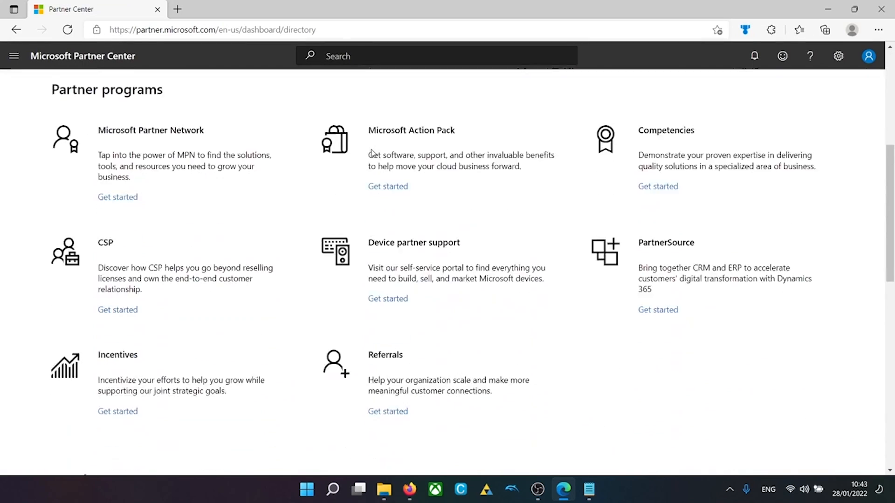
scroll("down", 3)
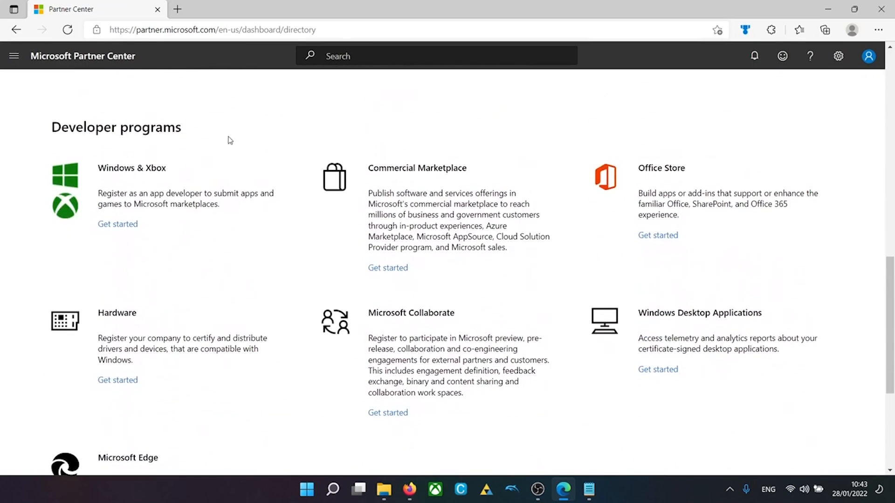
mouse_move(117, 224)
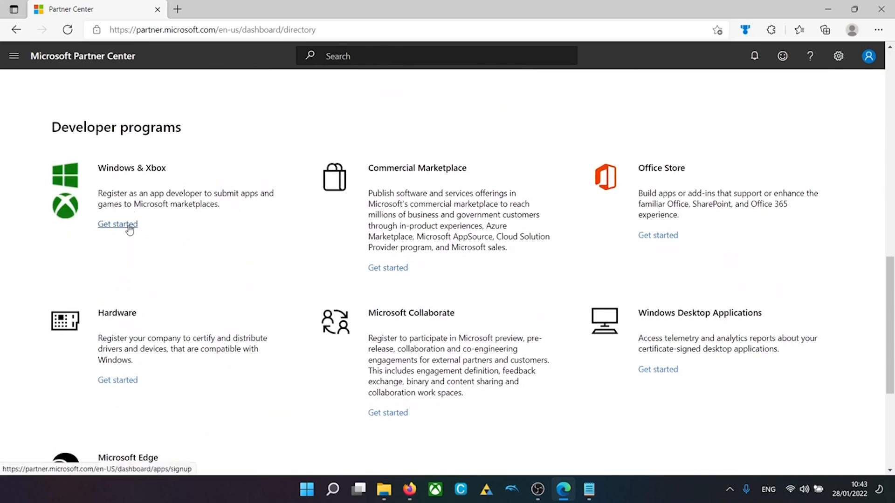
left_click(117, 224)
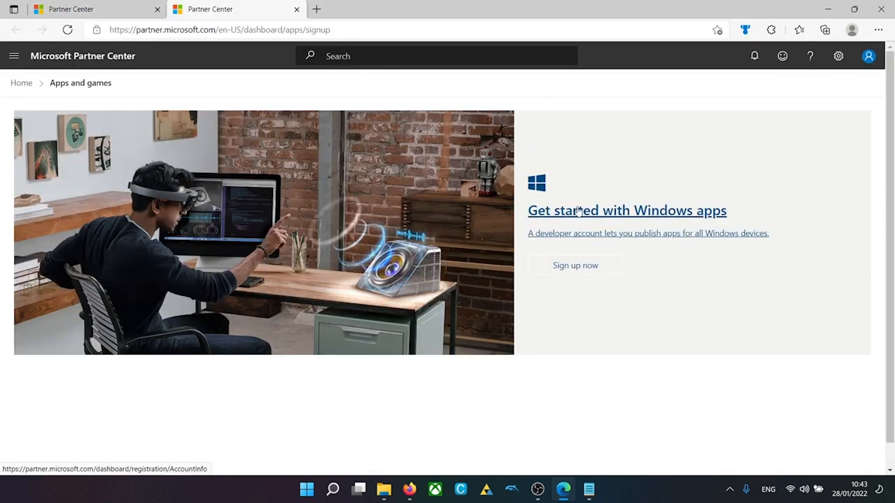
left_click(574, 266)
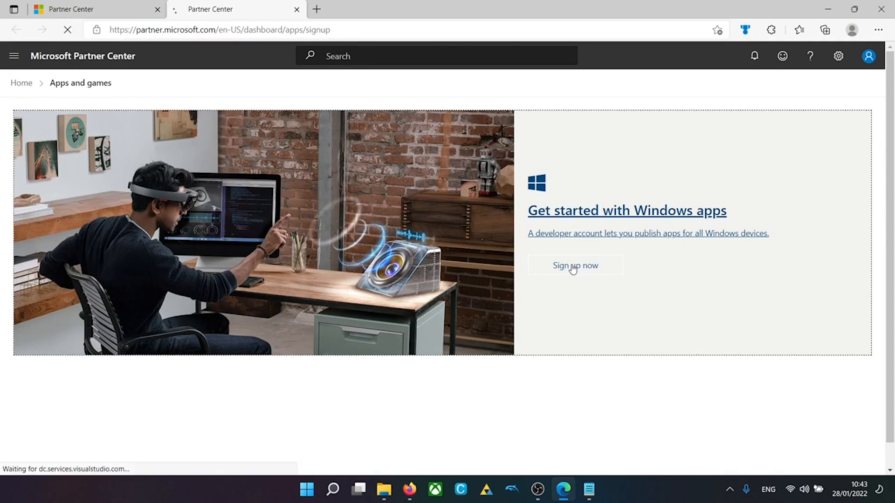
left_click(575, 266)
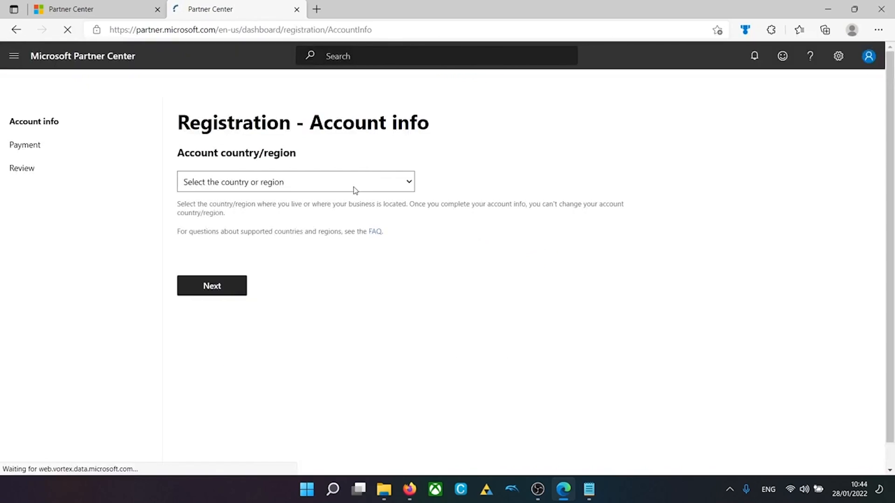
Choose United Kingdom and the Individual account type, then re-enter aka.ms/activatexbox.
left_click(296, 182)
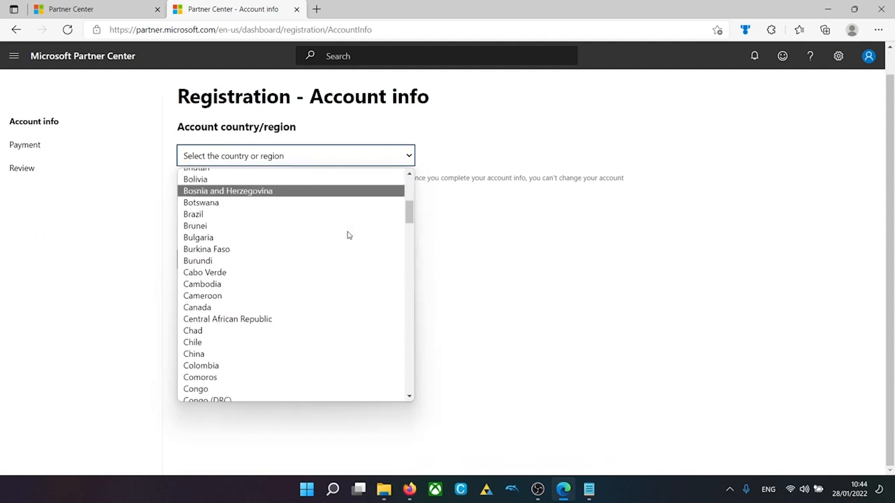
scroll("down", 3)
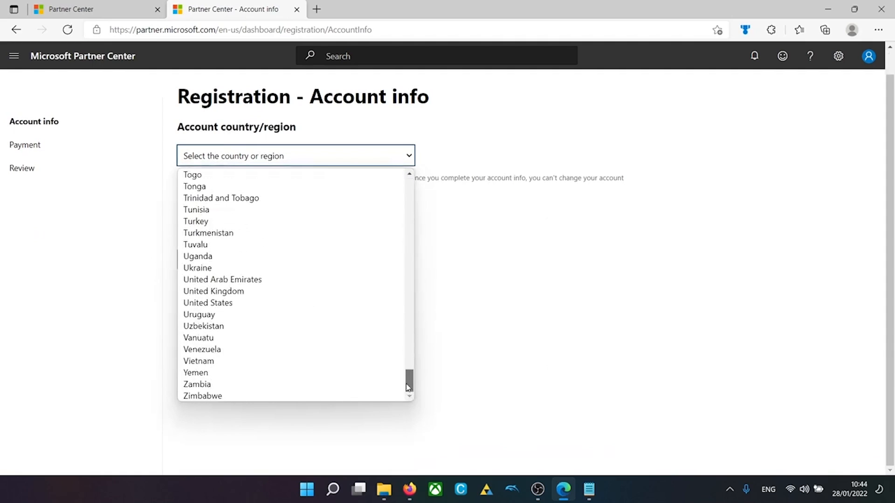
left_click(213, 291)
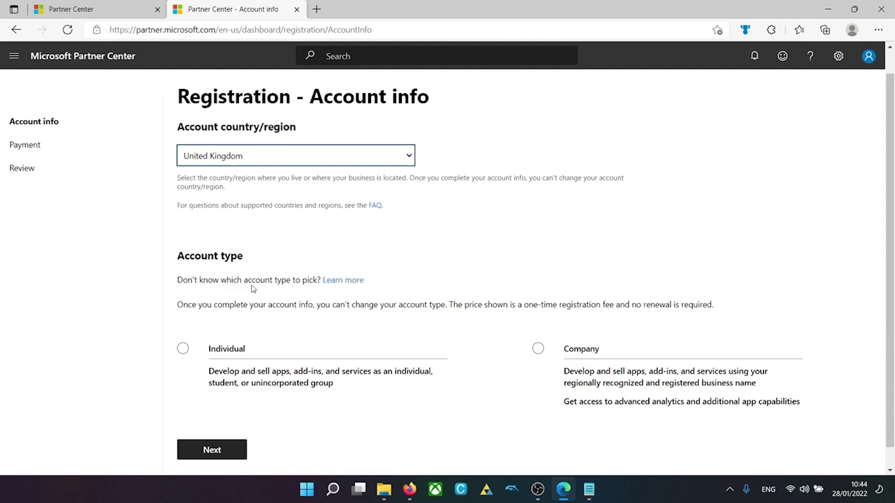
scroll("down", 3)
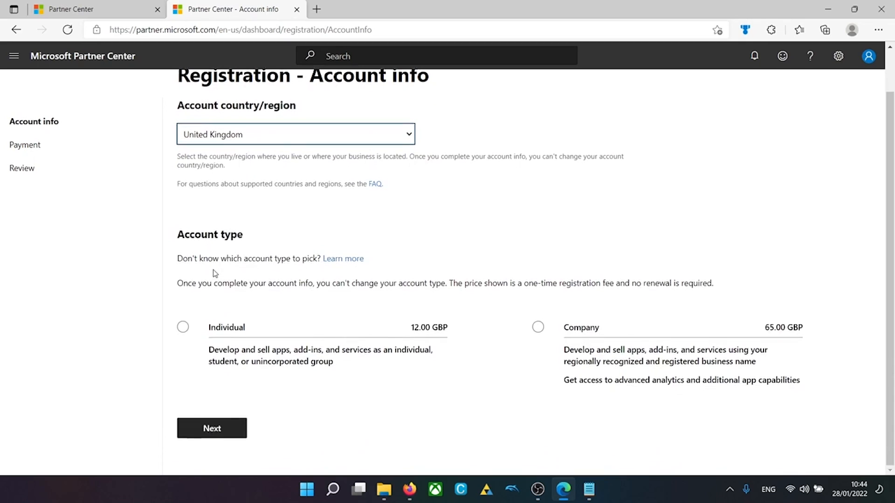
left_click(183, 326)
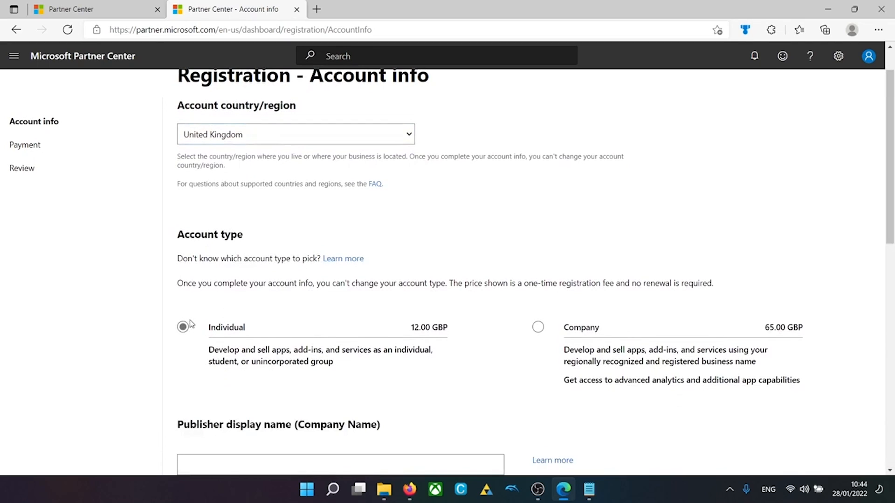
scroll("down", 3)
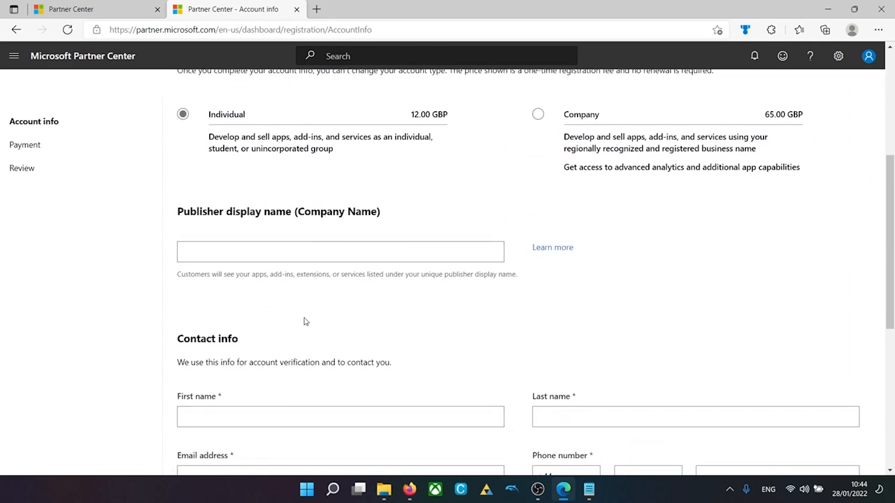
scroll("down", 3)
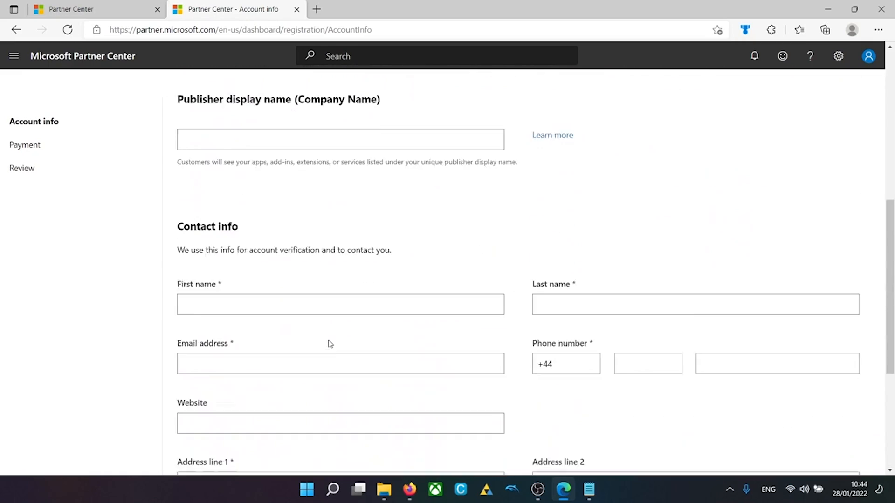
type("aka.ms/activatexbox")
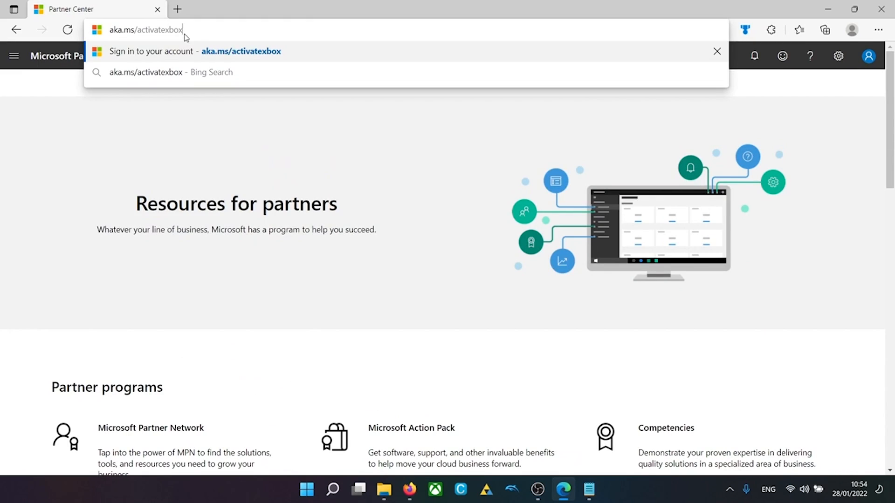
mouse_move(168, 44)
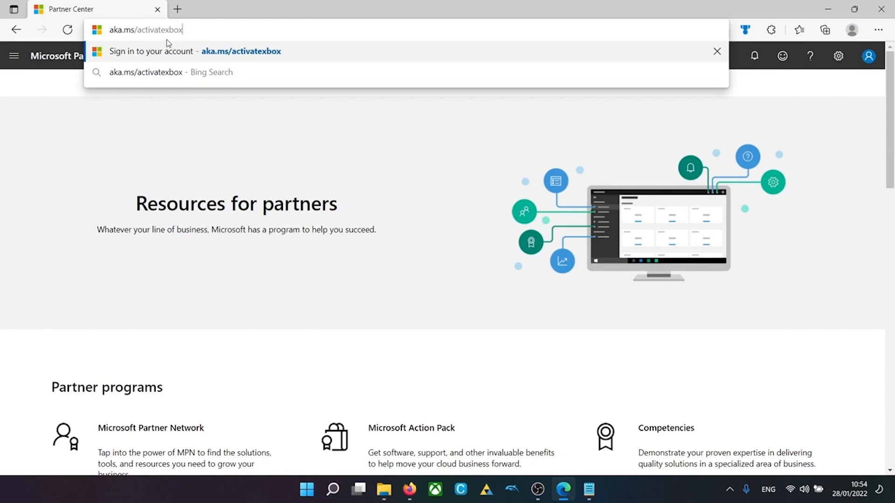
mouse_move(167, 55)
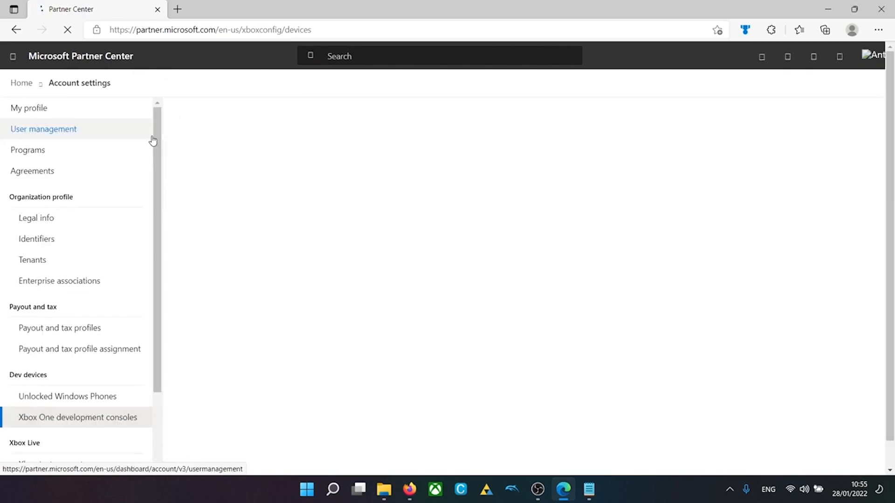
Reach the Manage Xbox Devices page under account settings, showing no consoles yet.
left_click(77, 418)
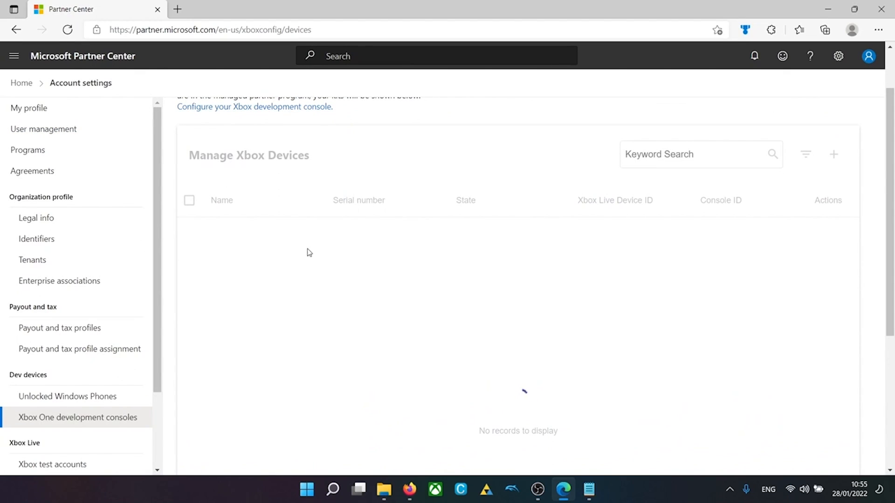
scroll("up", 3)
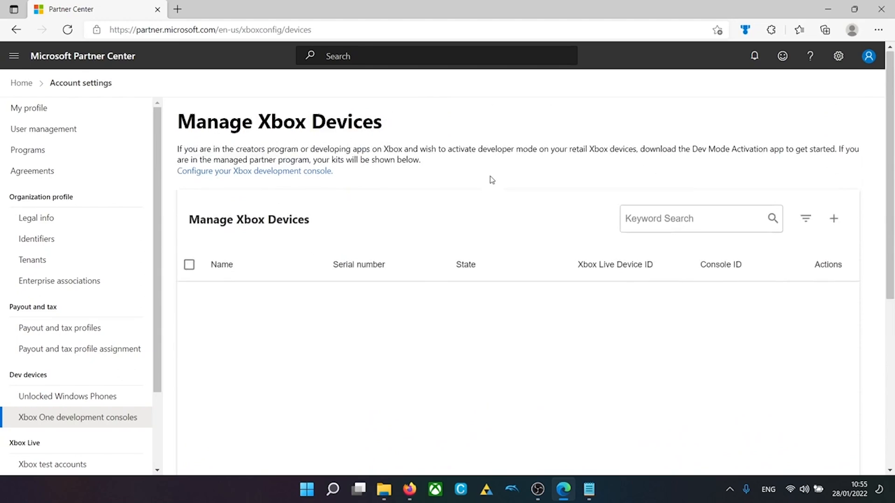
scroll("down", 3)
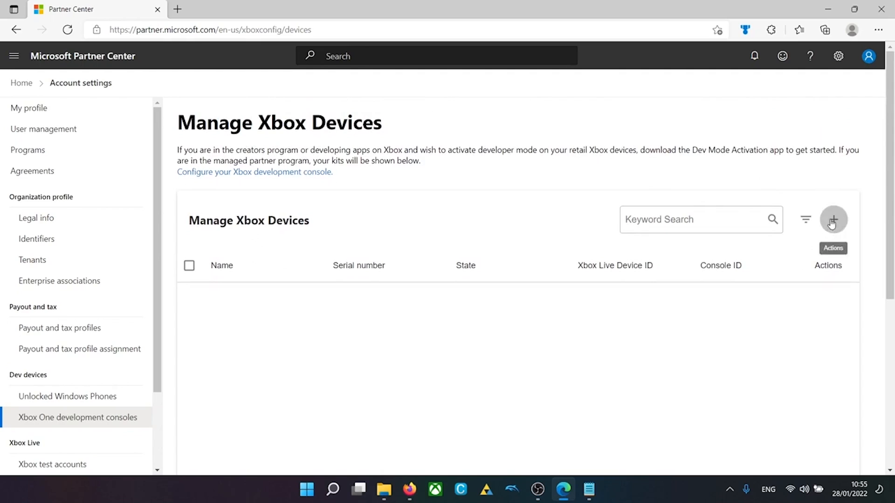
left_click(832, 219)
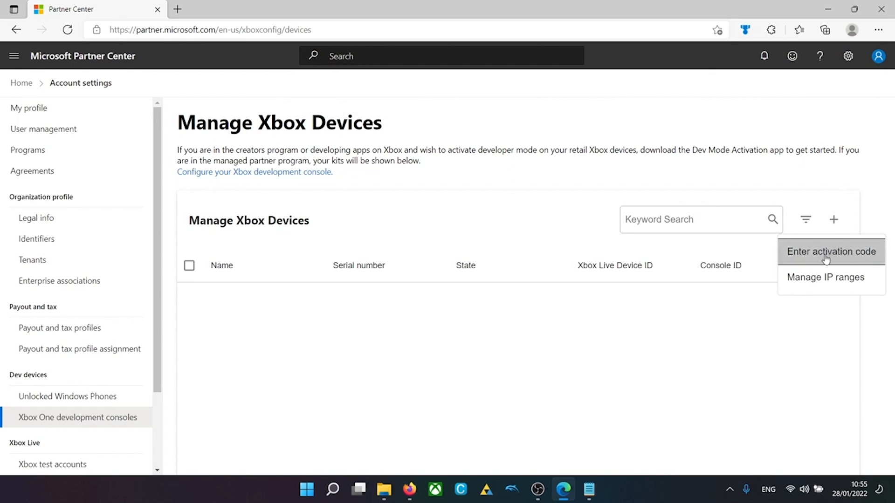
left_click(830, 250)
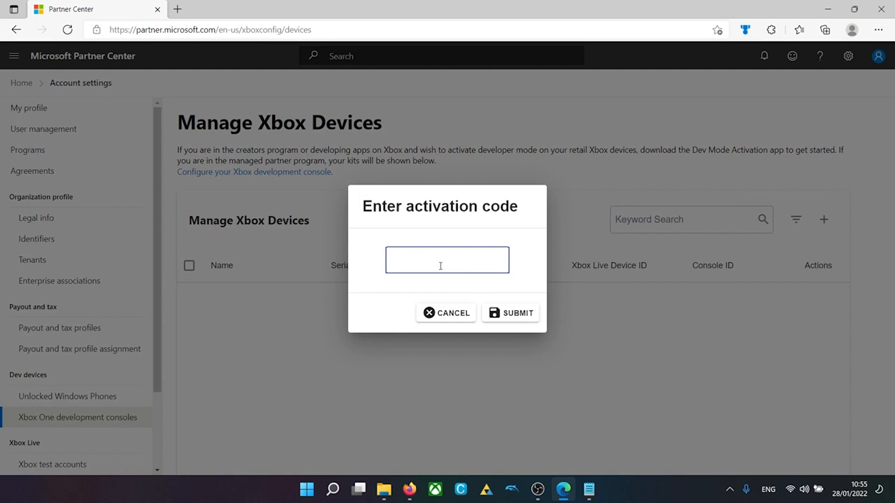
type("PL")
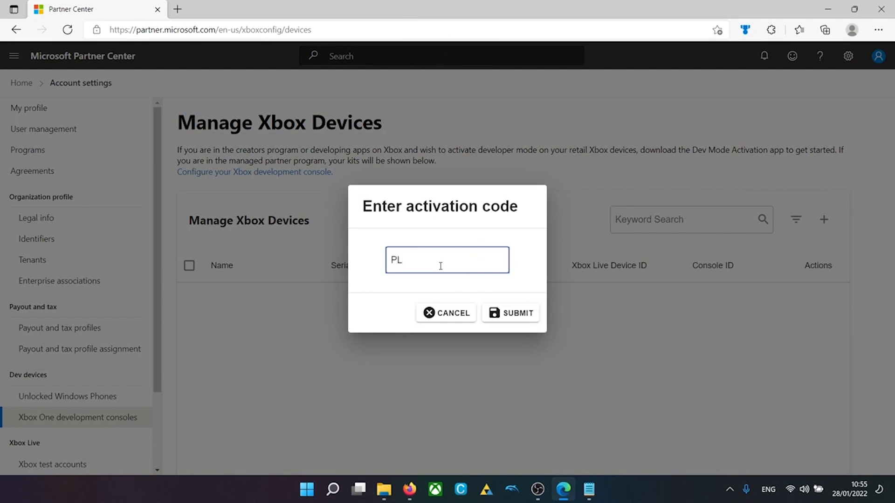
type("XVS")
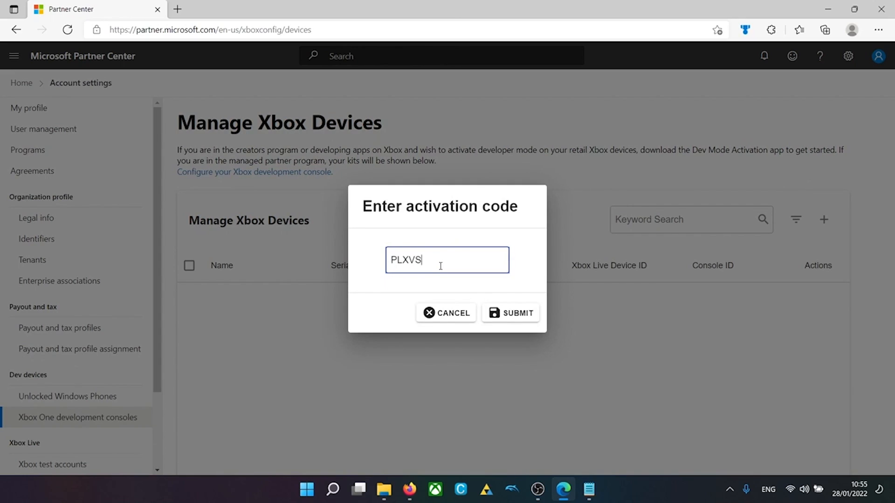
type("W")
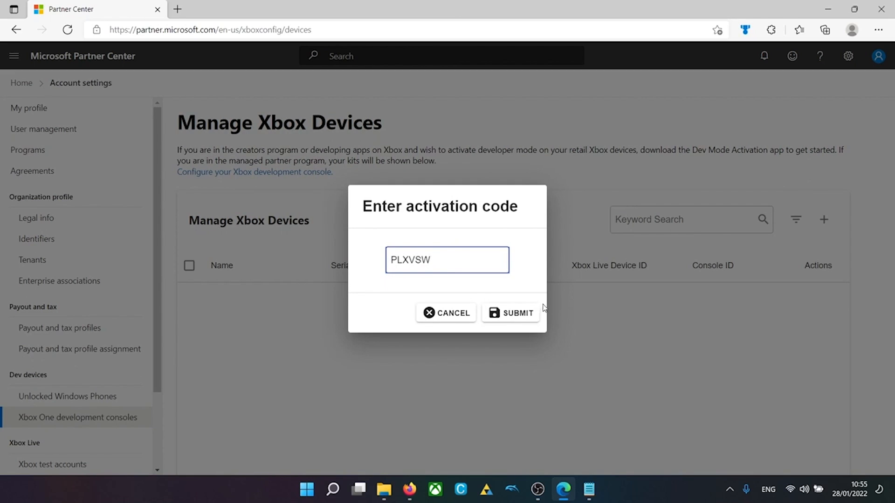
left_click(510, 313)
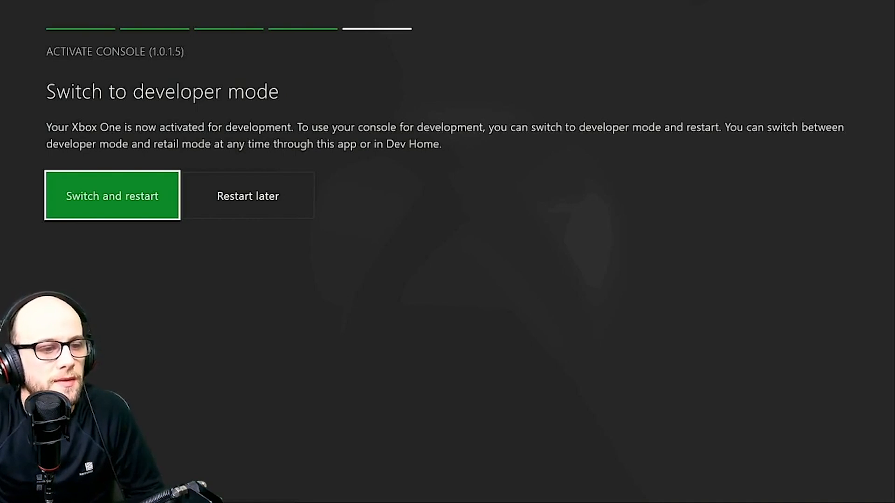
Switch the console to developer mode and restart into Dev Home.
left_click(112, 196)
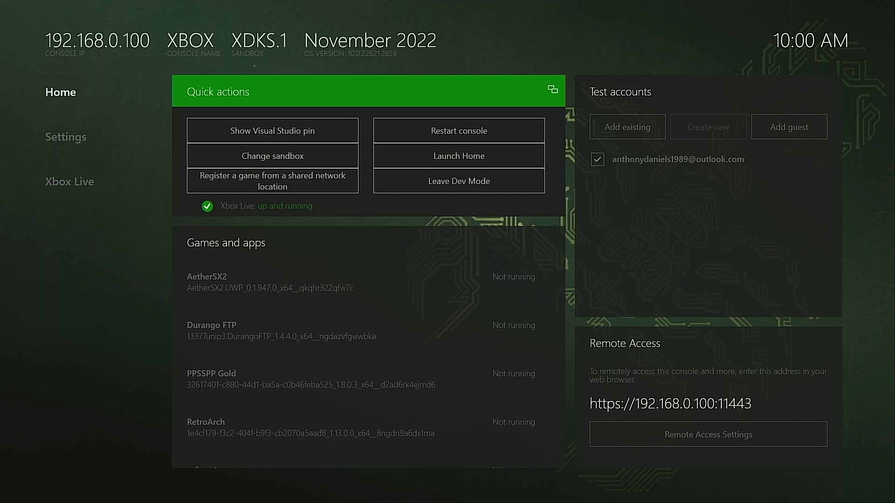
Visit console Settings (General, Account), then bring up the menu with Manage dev storage.
left_click(65, 136)
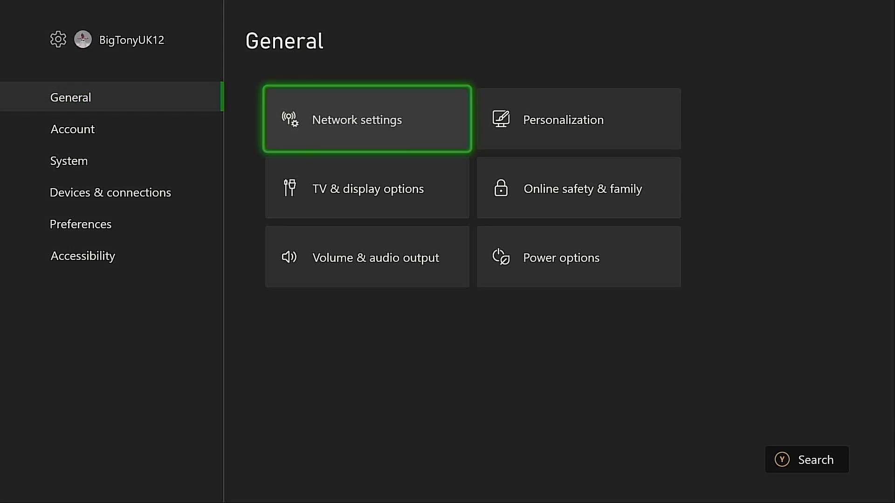
left_click(366, 118)
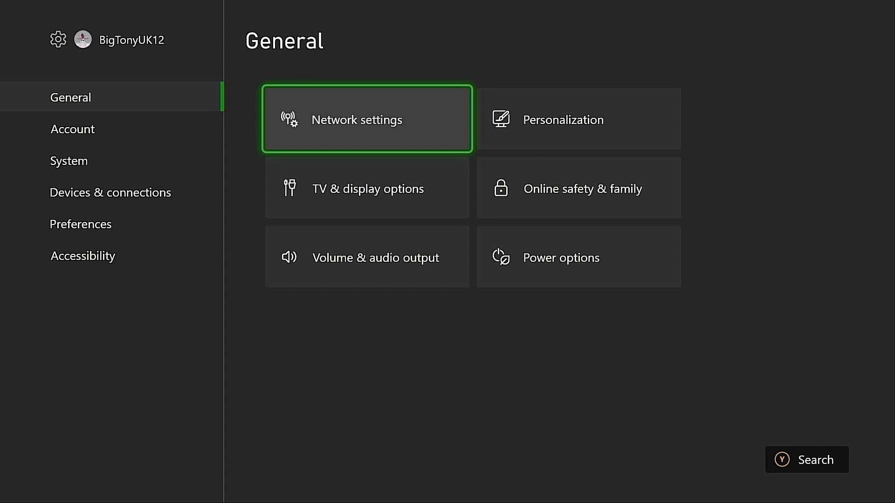
left_click(73, 128)
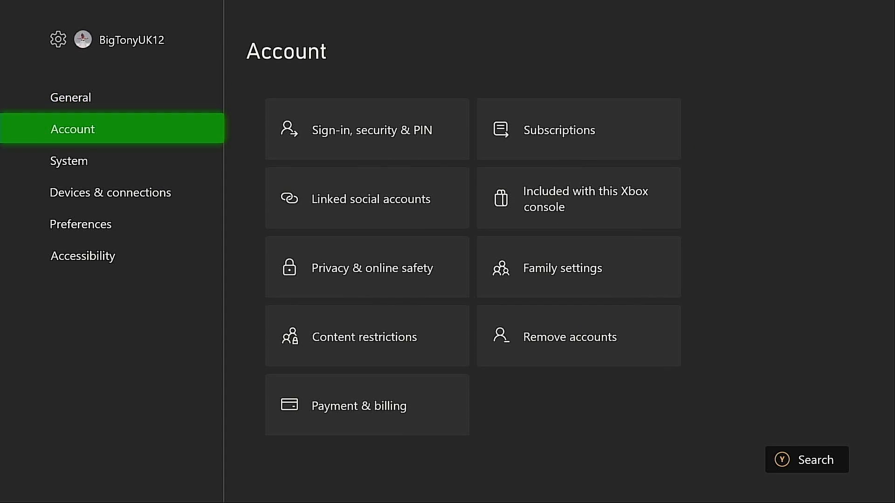
left_click(110, 192)
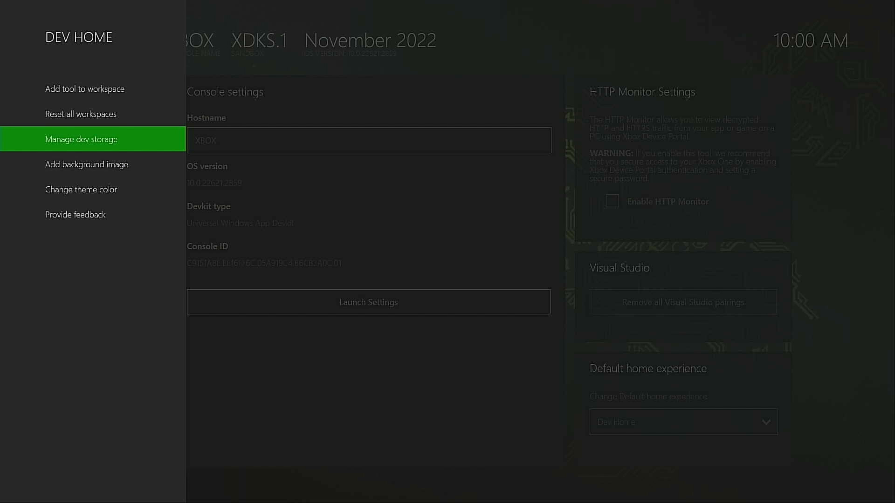
Reserve 100 GB of console storage for developer apps in Manage dev storage, save it and return home.
left_click(81, 138)
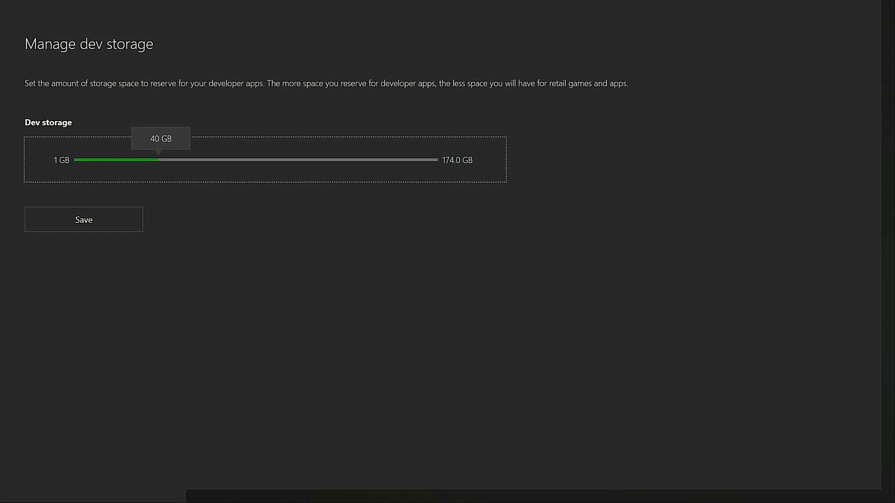
left_click_drag(159, 160, 180, 159)
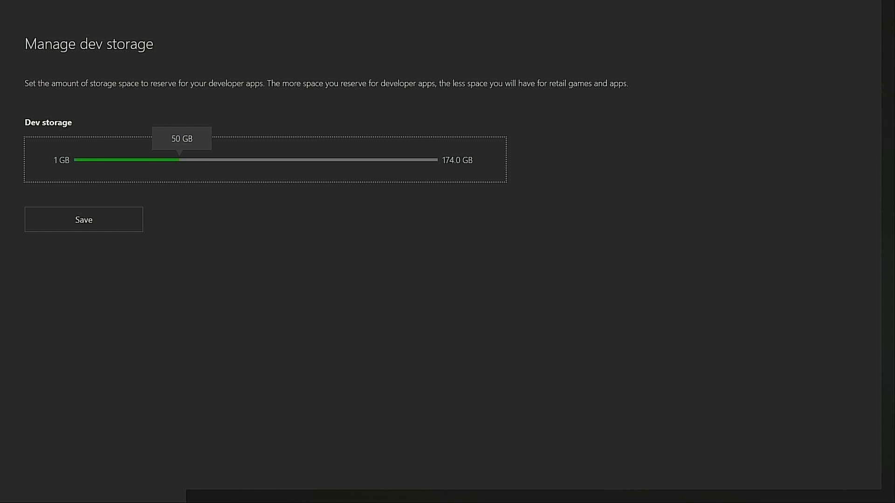
left_click_drag(180, 160, 204, 160)
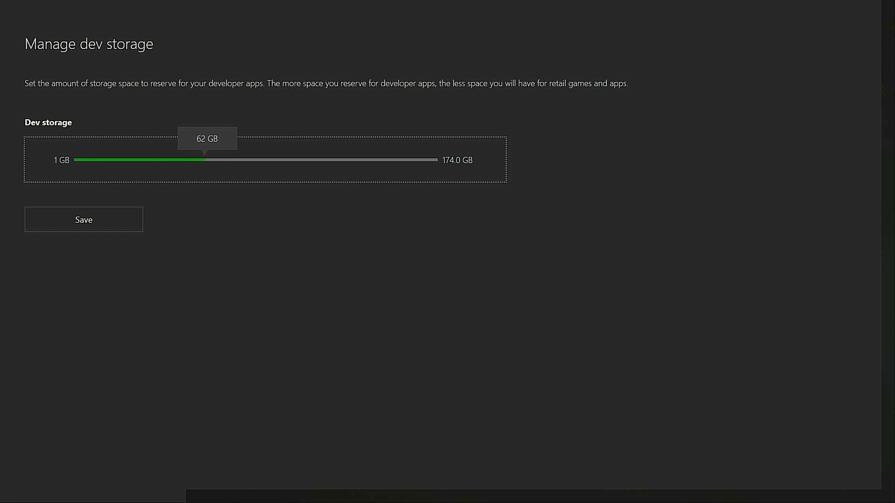
left_click_drag(203, 160, 221, 159)
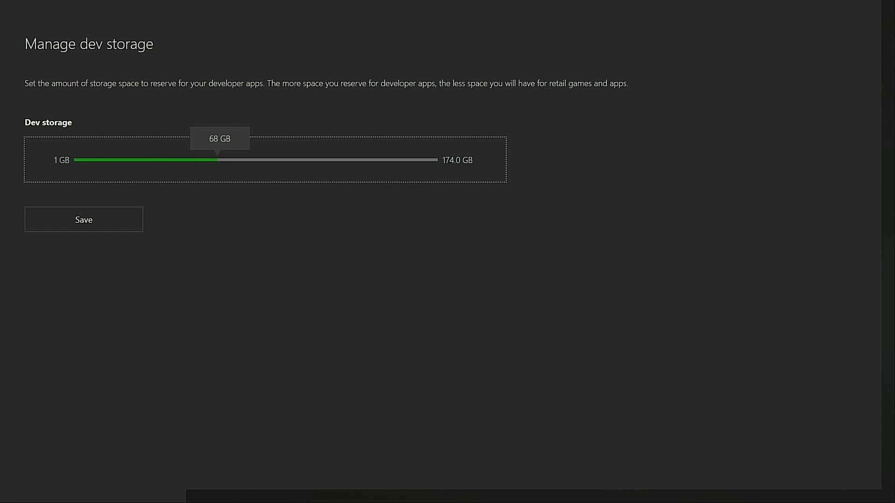
left_click_drag(220, 159, 253, 159)
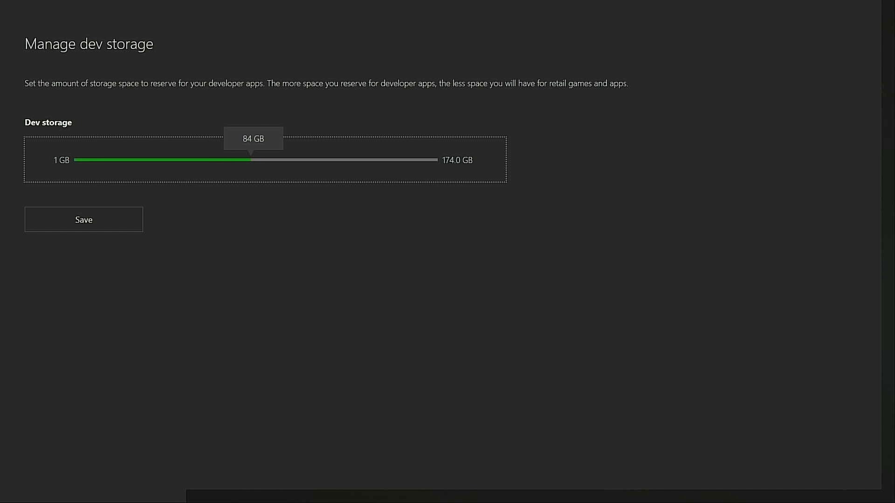
left_click_drag(253, 159, 274, 159)
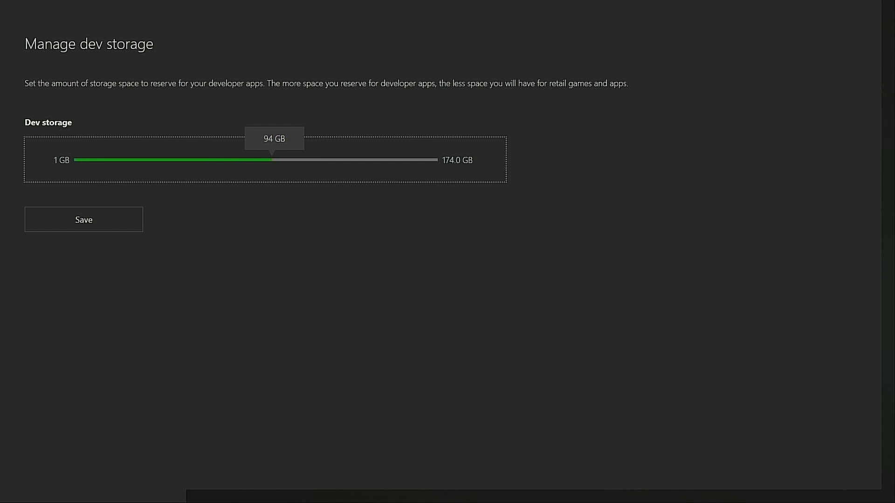
left_click_drag(273, 161, 286, 160)
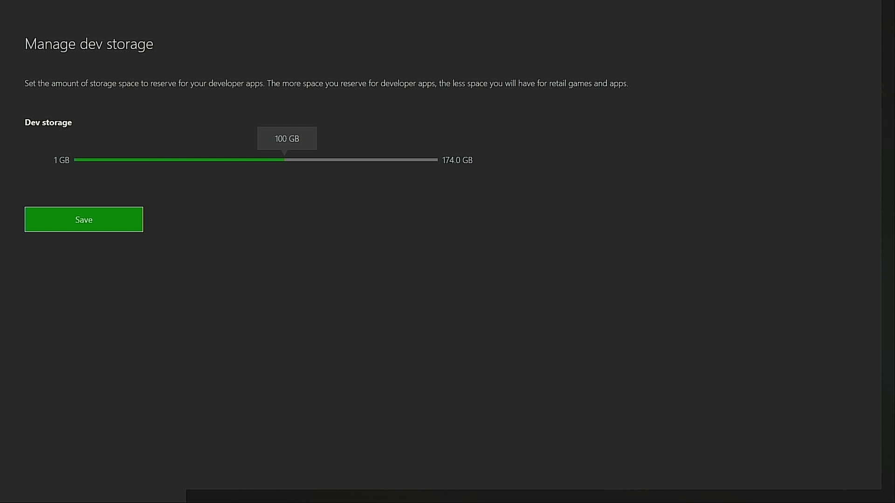
left_click(83, 220)
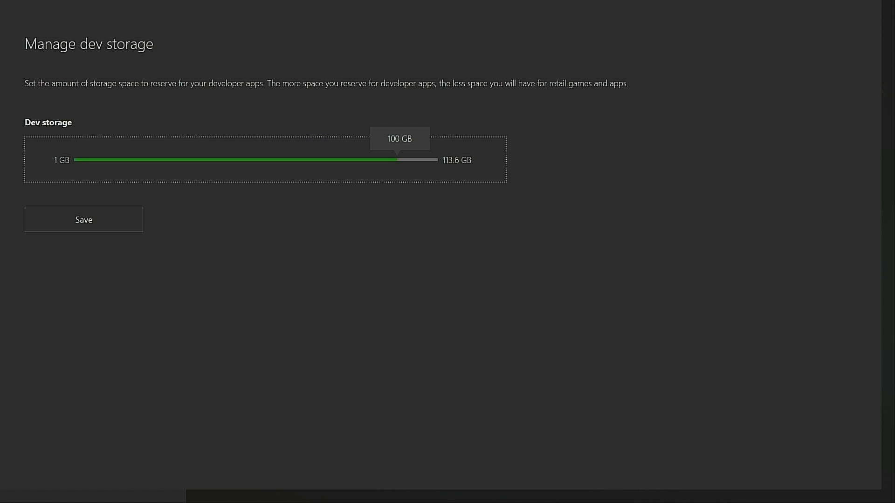
left_click(83, 219)
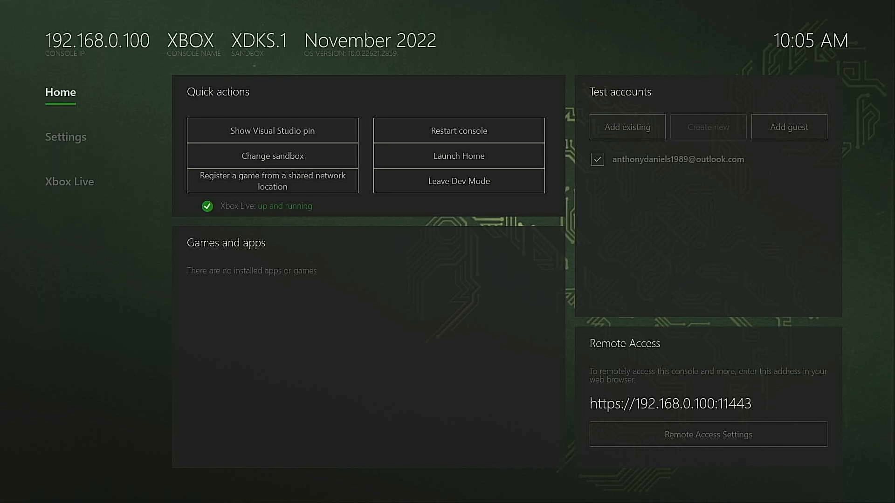